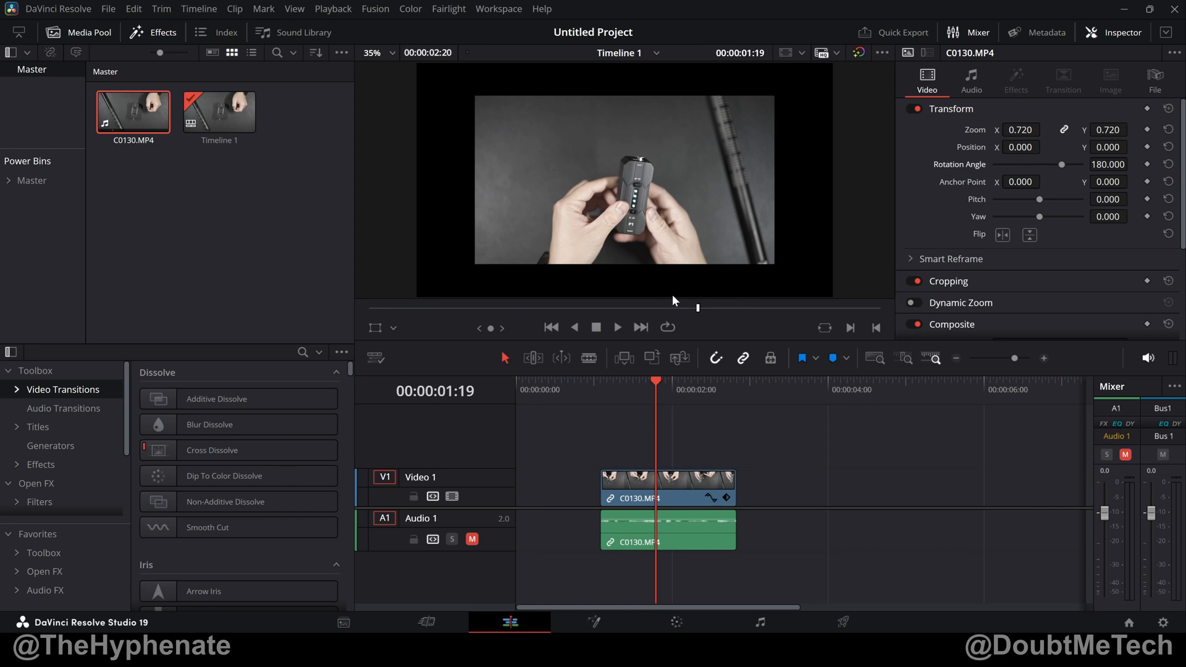
{"action": "mouse_move", "coordinate": [480, 281]}
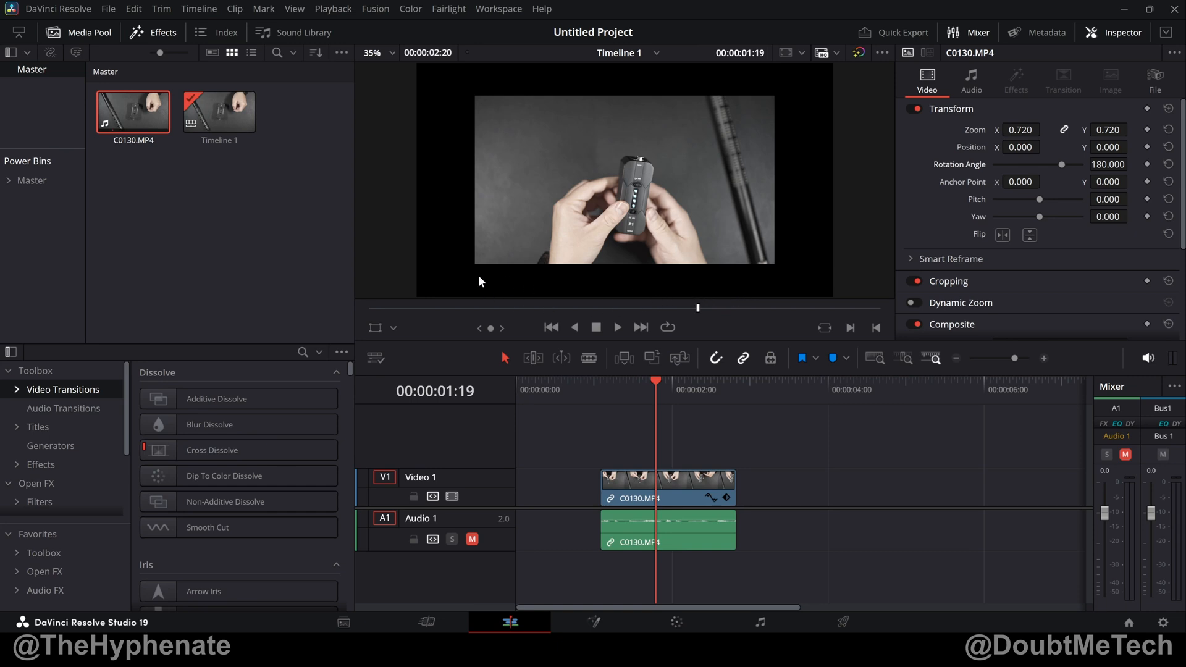
{"action": "mouse_move", "coordinate": [802, 180]}
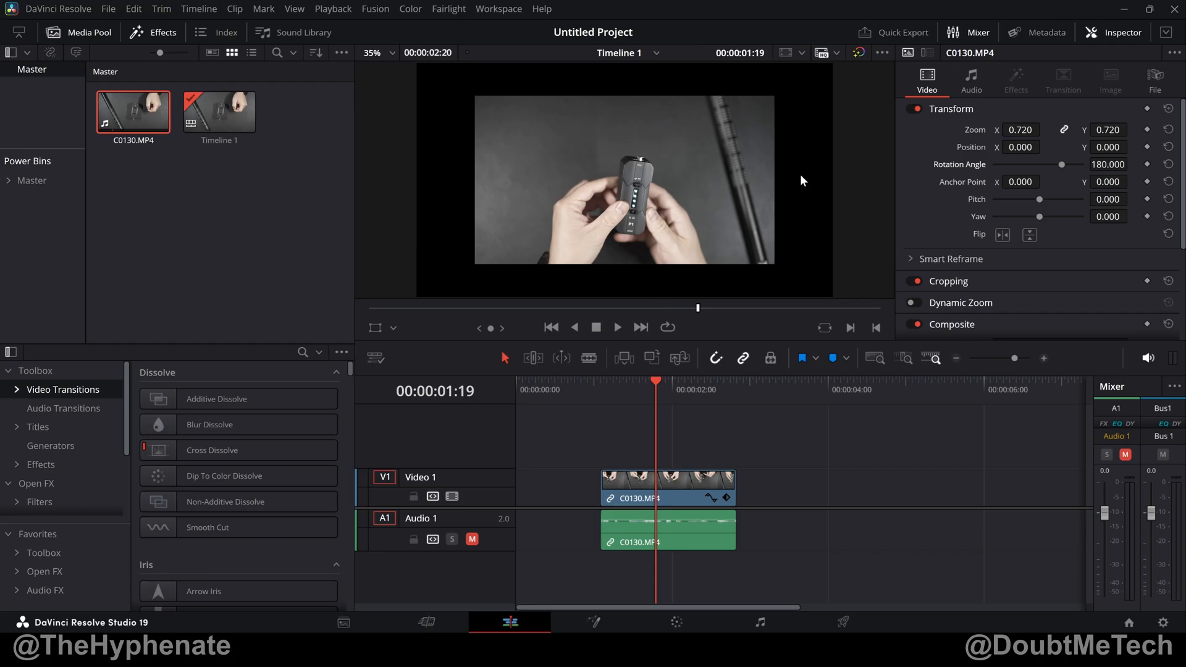
{"action": "mouse_move", "coordinate": [796, 221]}
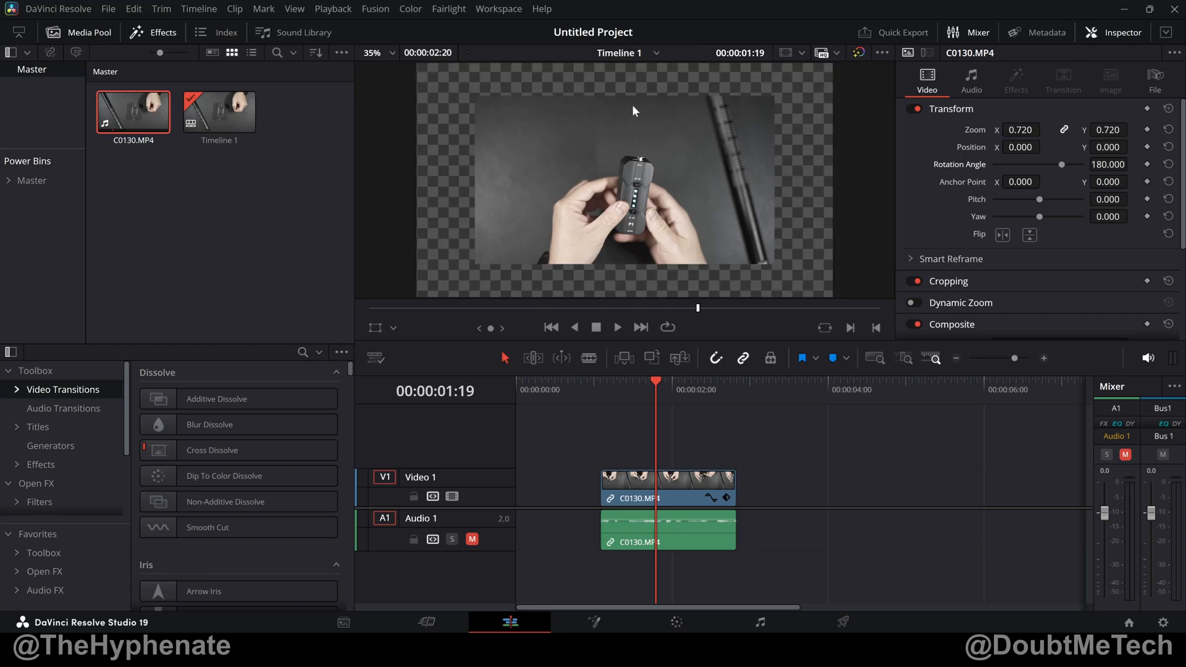
{"action": "mouse_move", "coordinate": [610, 282]}
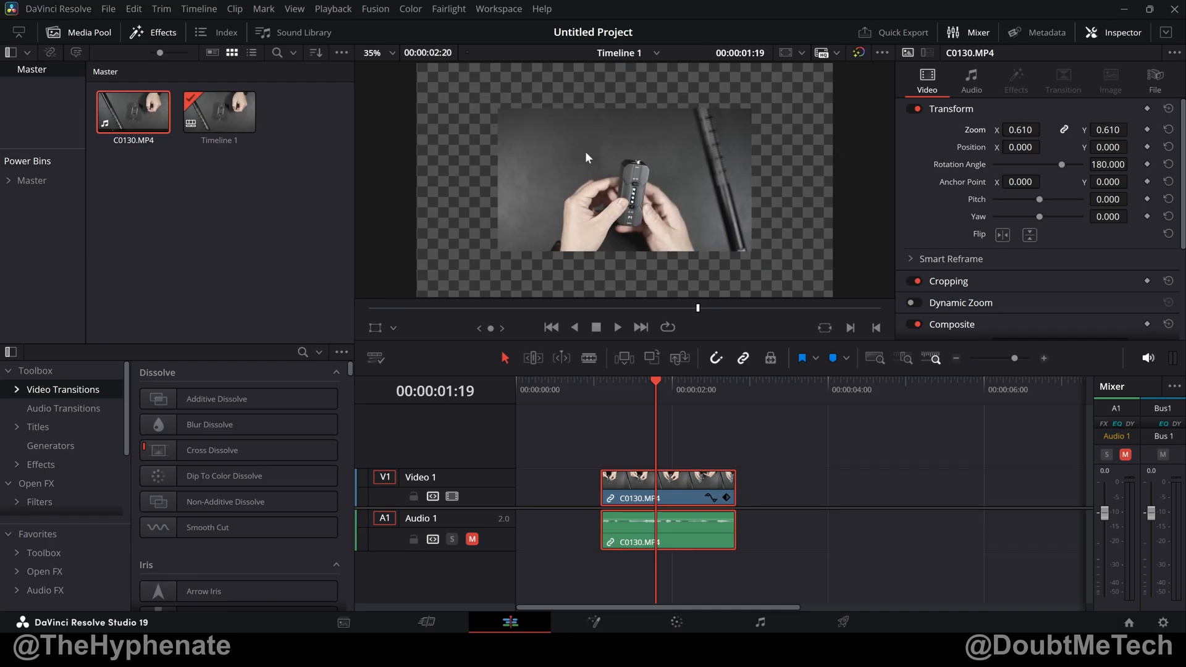
{"action": "mouse_move", "coordinate": [529, 124]}
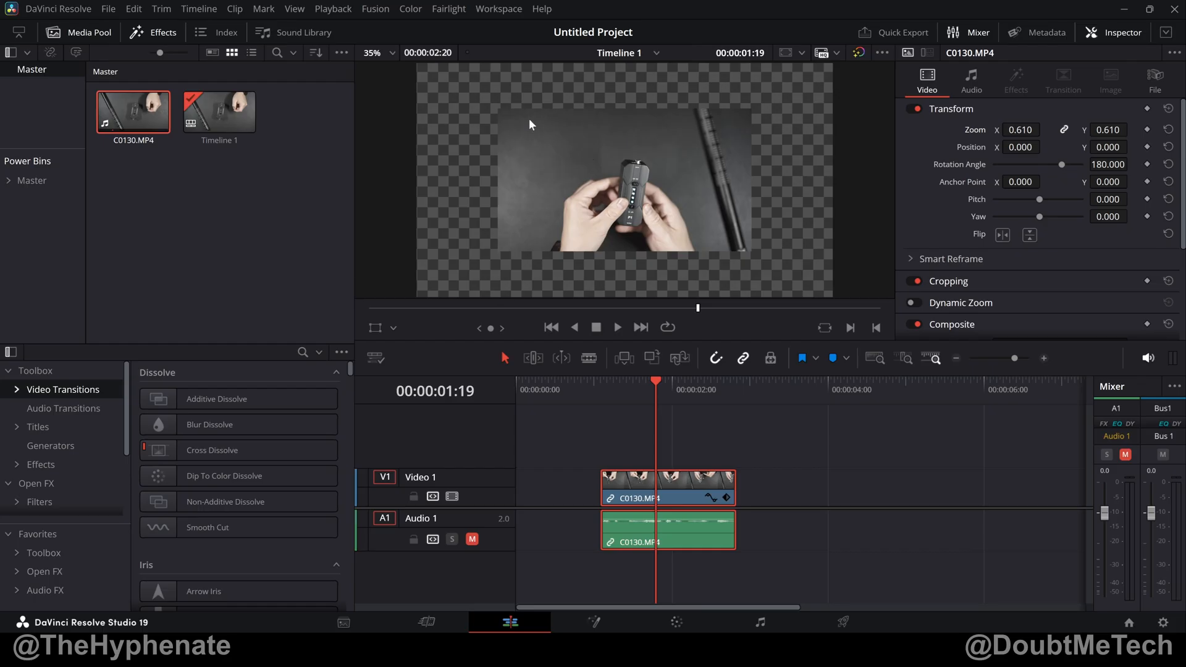
{"action": "mouse_move", "coordinate": [742, 73]}
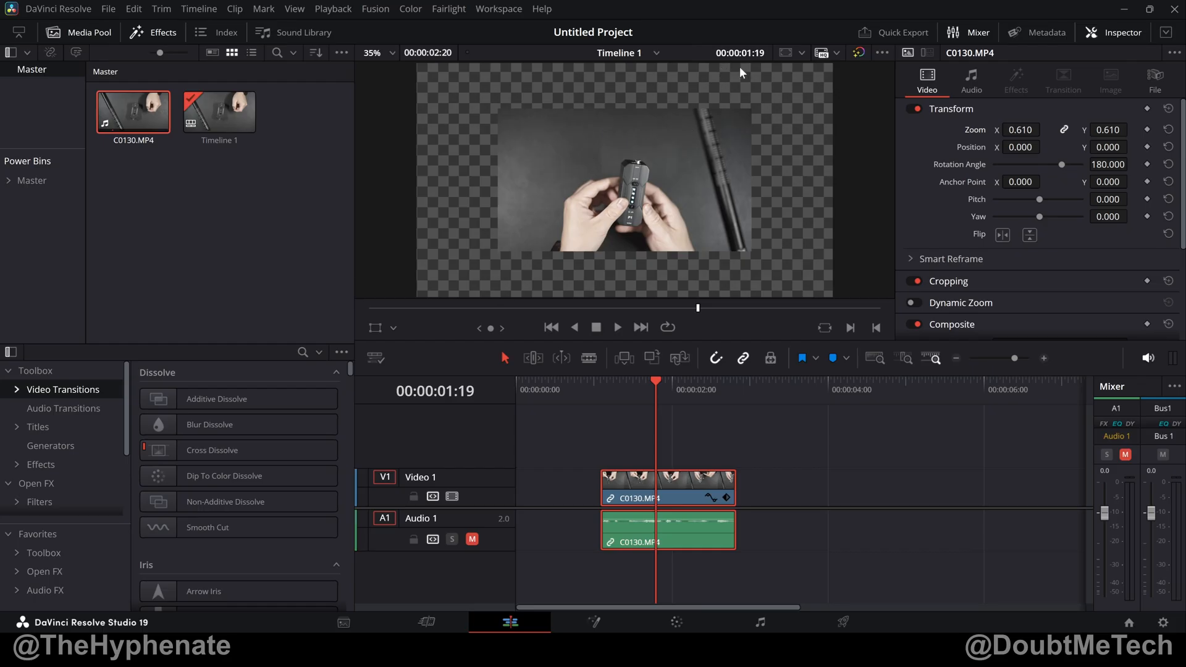
{"action": "mouse_move", "coordinate": [805, 74]}
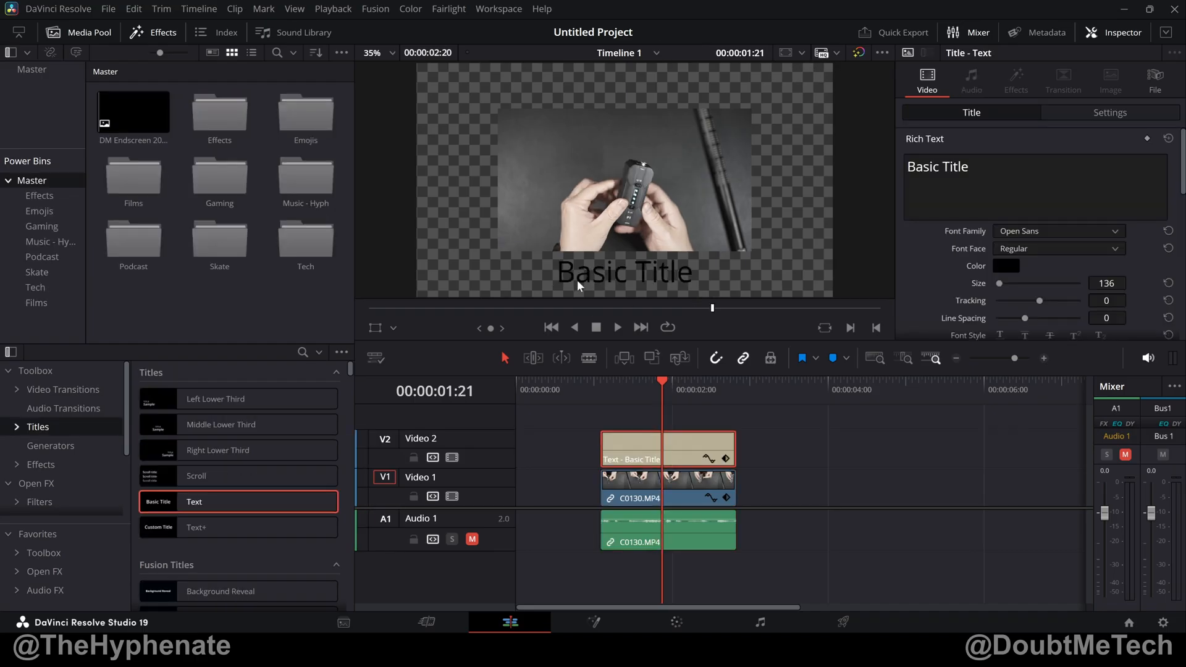
Deselect the timeline clips and switch the viewer background to Gray
{"action": "left_click", "coordinate": [374, 357]}
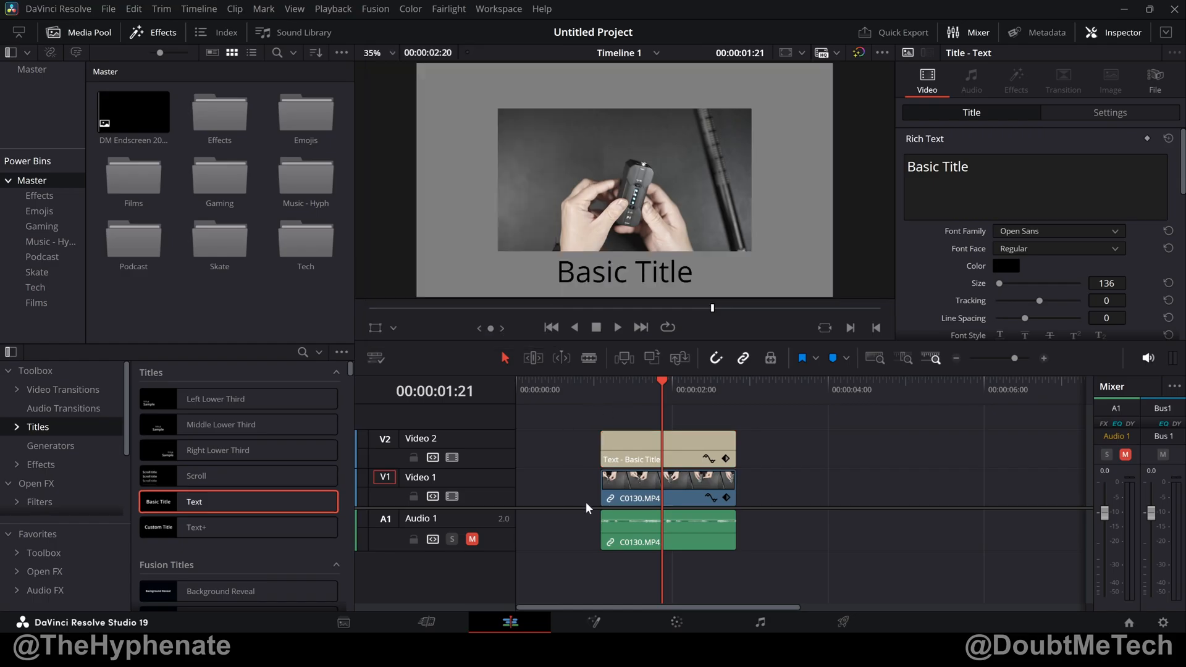
{"action": "mouse_move", "coordinate": [405, 401]}
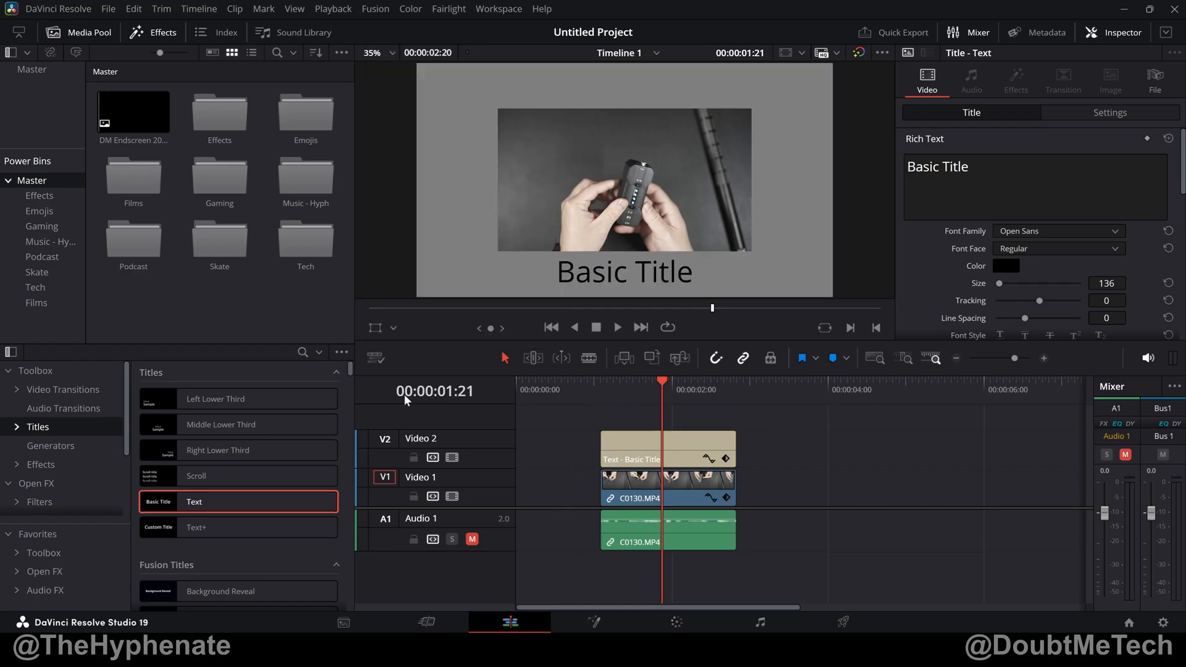
{"action": "mouse_move", "coordinate": [376, 358]}
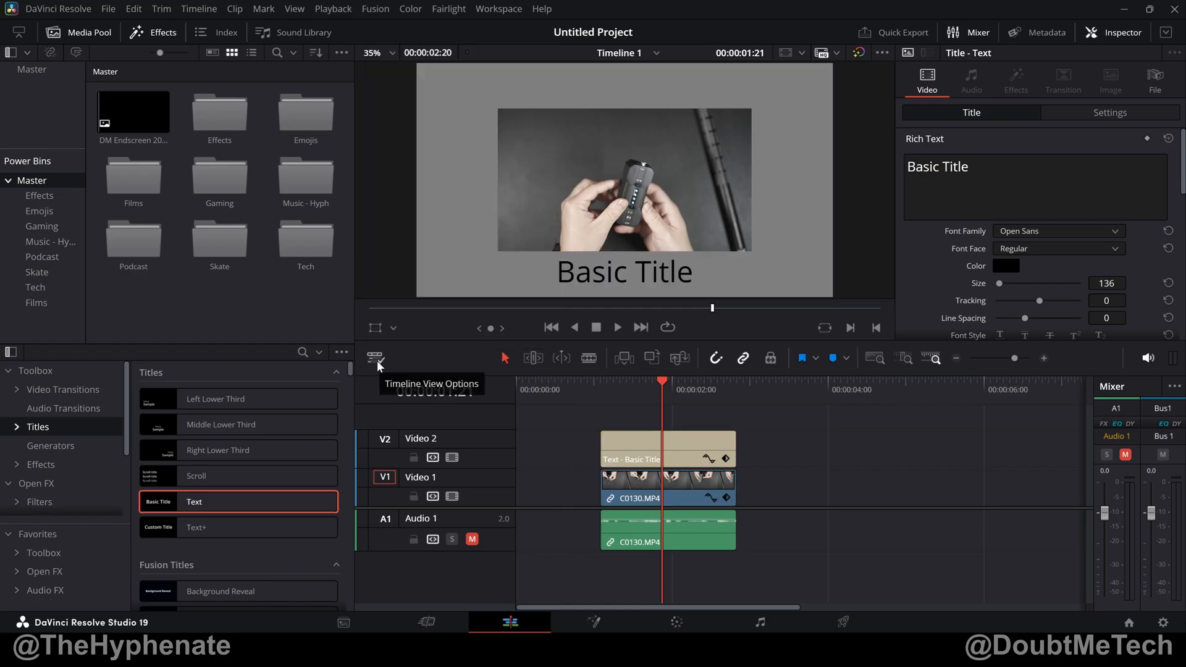
{"action": "left_click", "coordinate": [376, 358]}
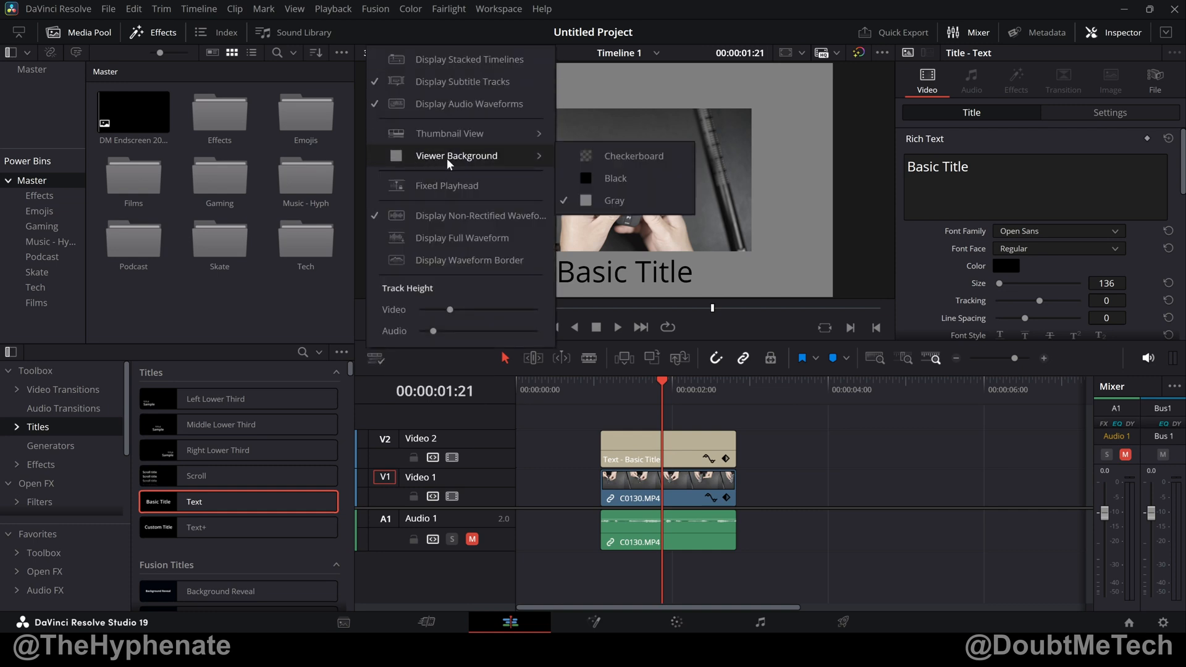
{"action": "left_click", "coordinate": [615, 178]}
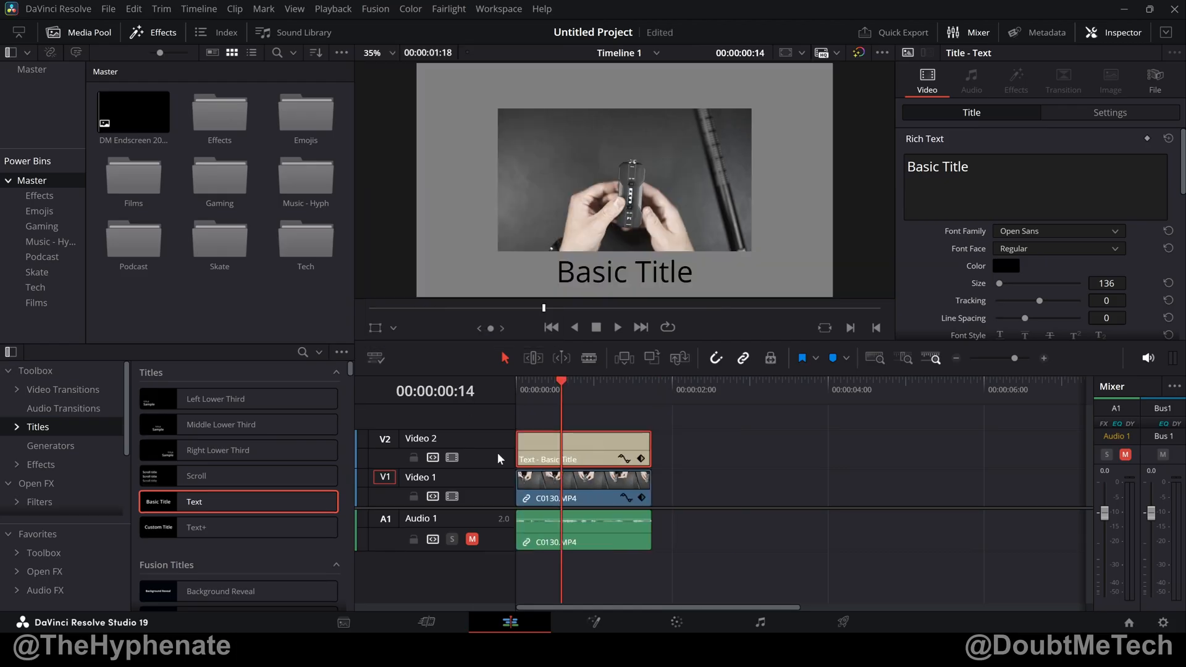
{"action": "mouse_move", "coordinate": [625, 415]}
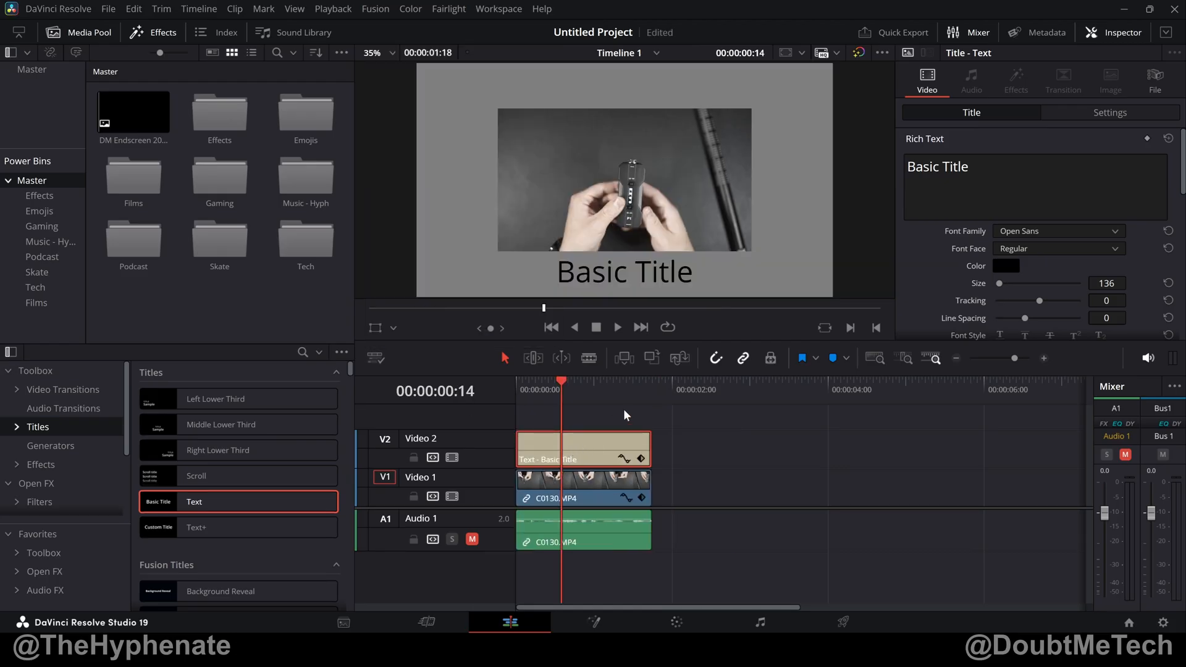
{"action": "mouse_move", "coordinate": [407, 296]}
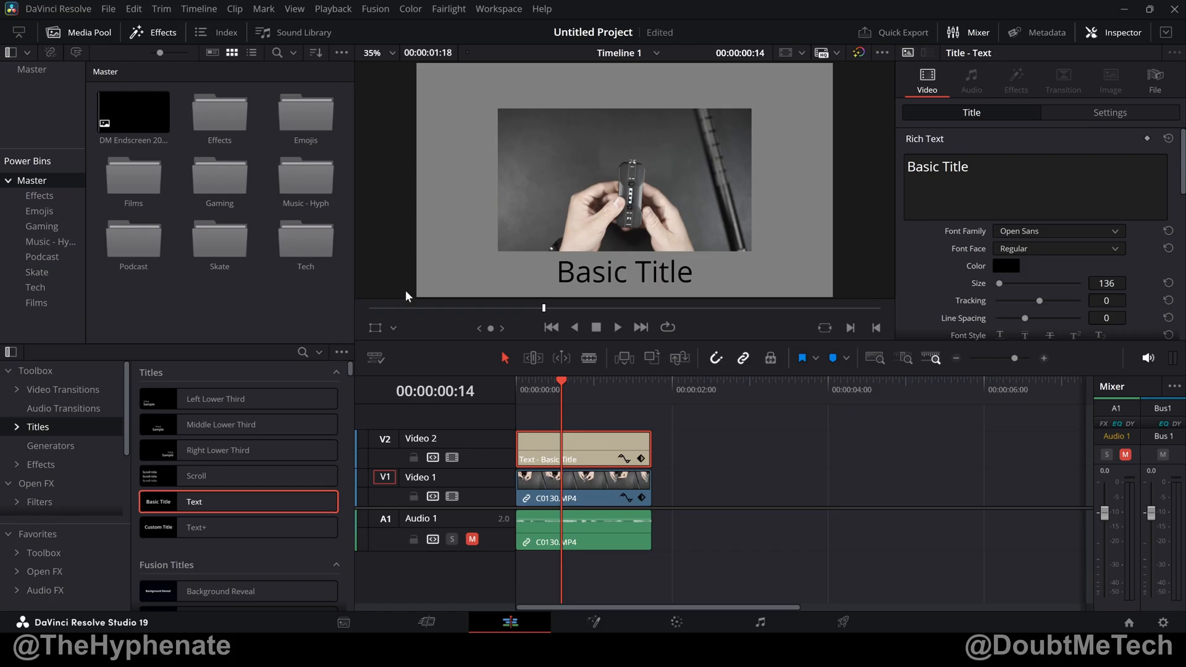
{"action": "mouse_move", "coordinate": [457, 203]}
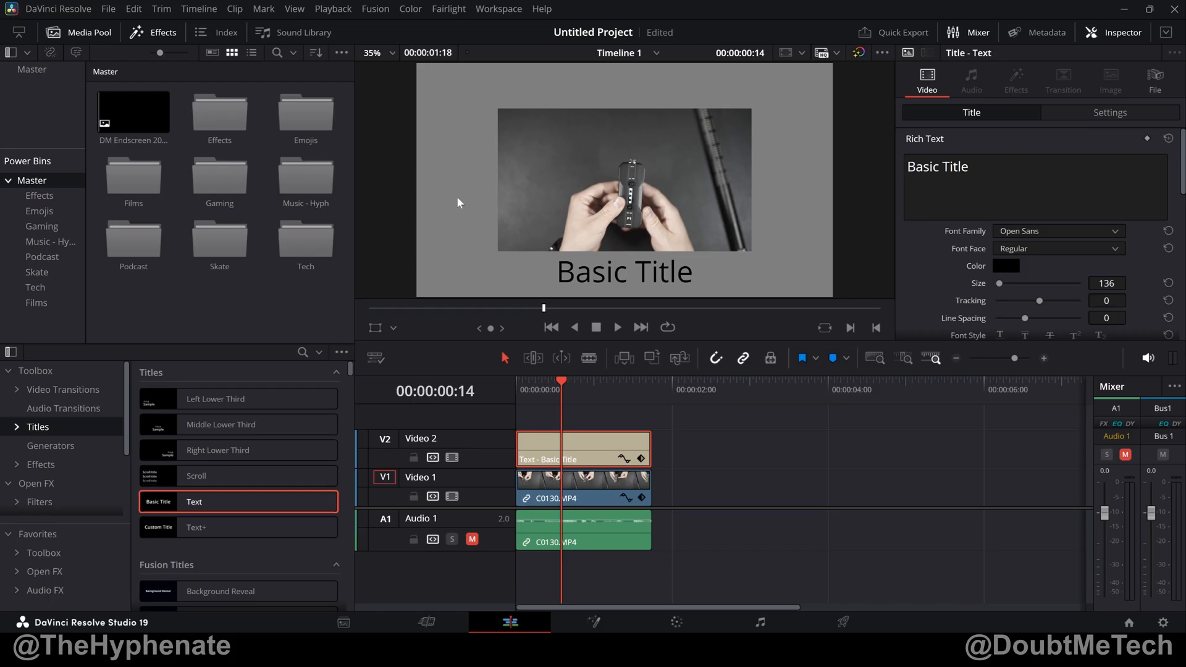
{"action": "mouse_move", "coordinate": [490, 282]}
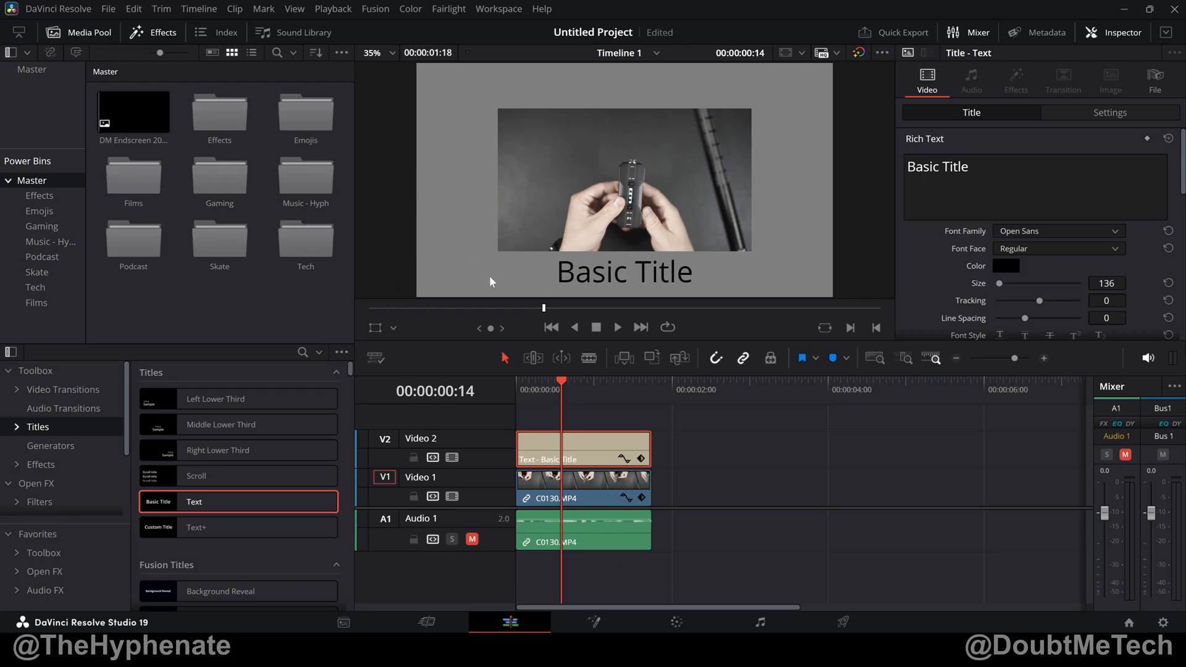
{"action": "mouse_move", "coordinate": [838, 623]}
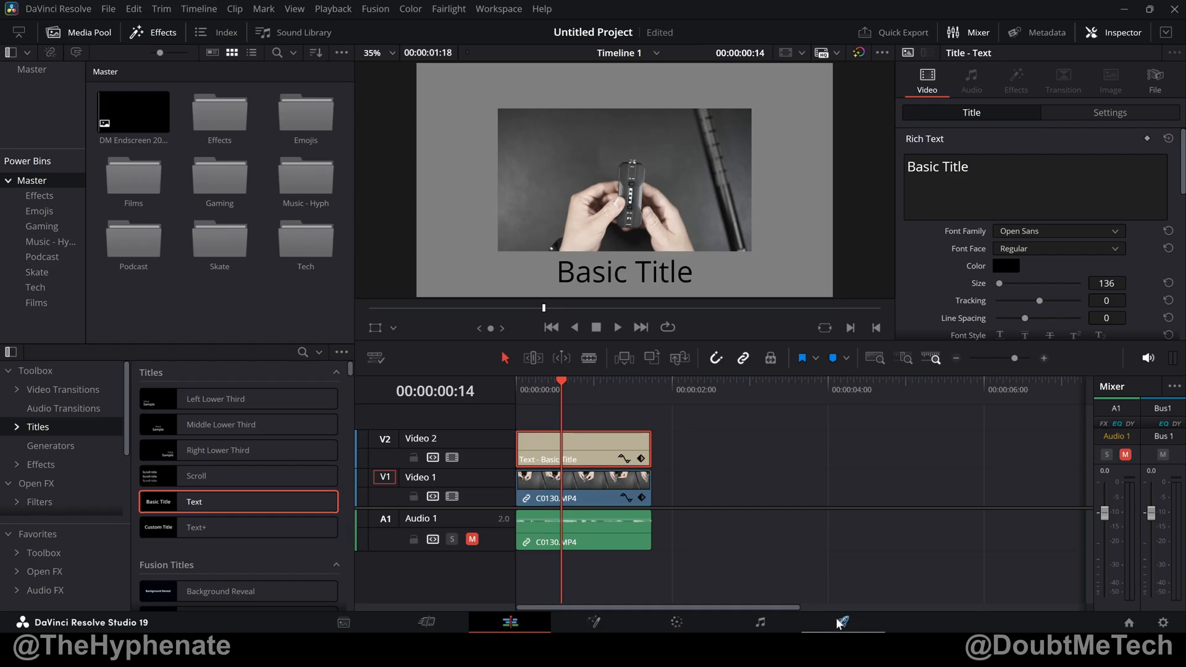
{"action": "left_click", "coordinate": [842, 622]}
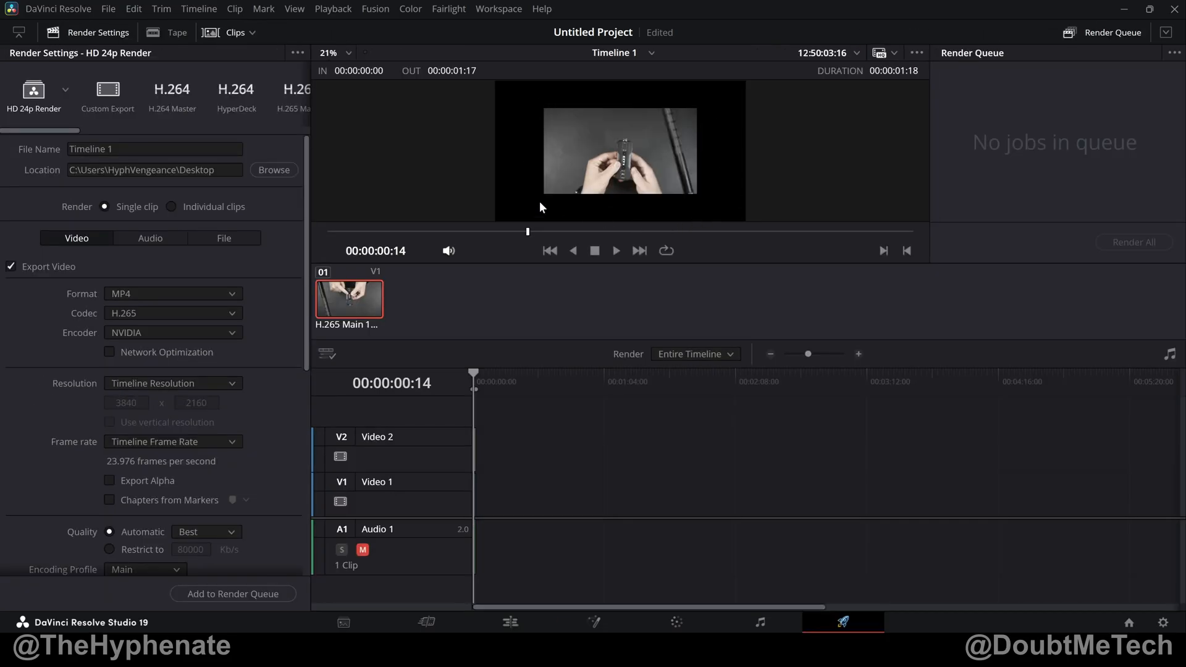
{"action": "mouse_move", "coordinate": [518, 198]}
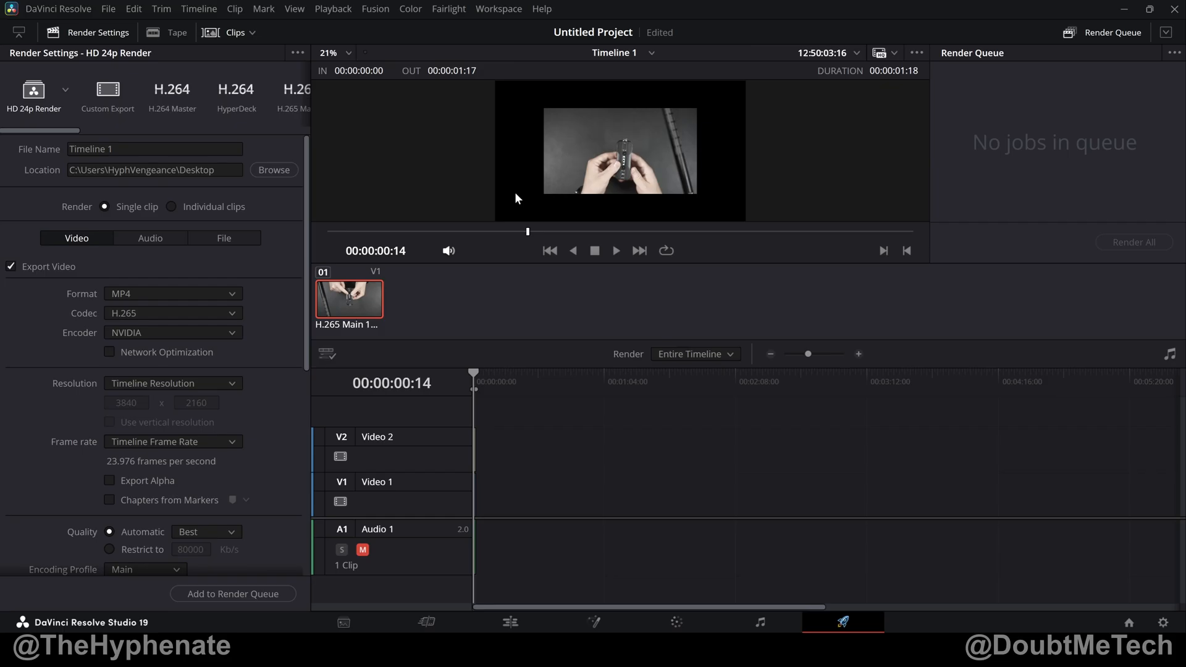
{"action": "left_click", "coordinate": [509, 622]}
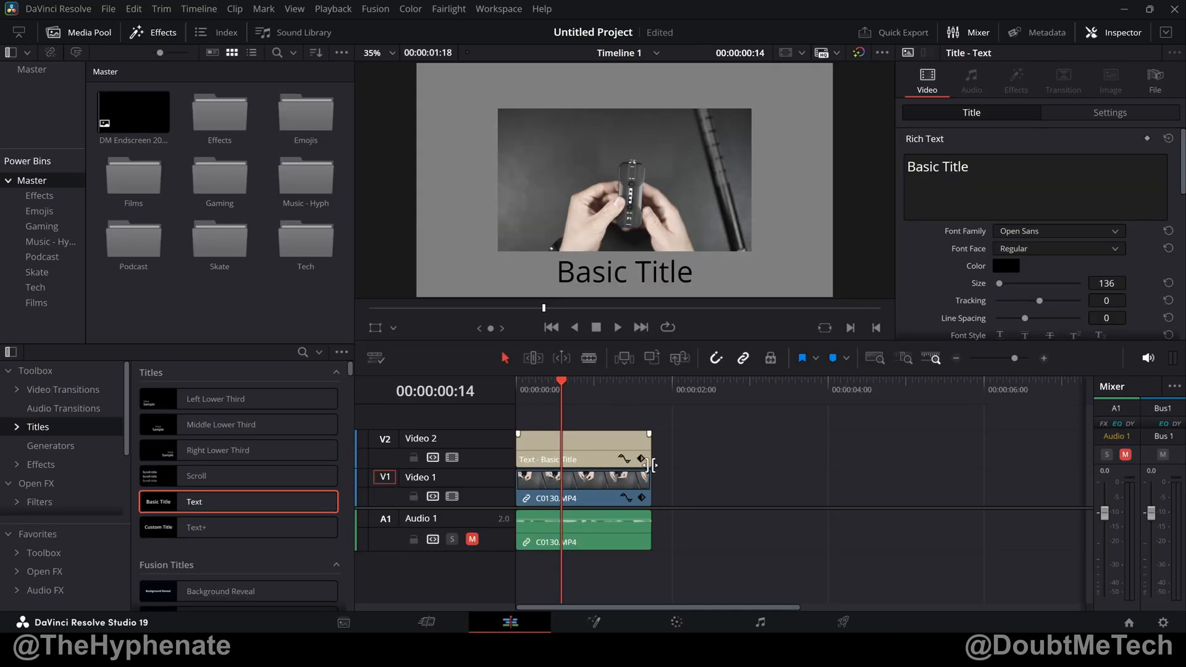
Show the Generators list for Solid Color and return the playhead over the clip
{"action": "left_click", "coordinate": [51, 446]}
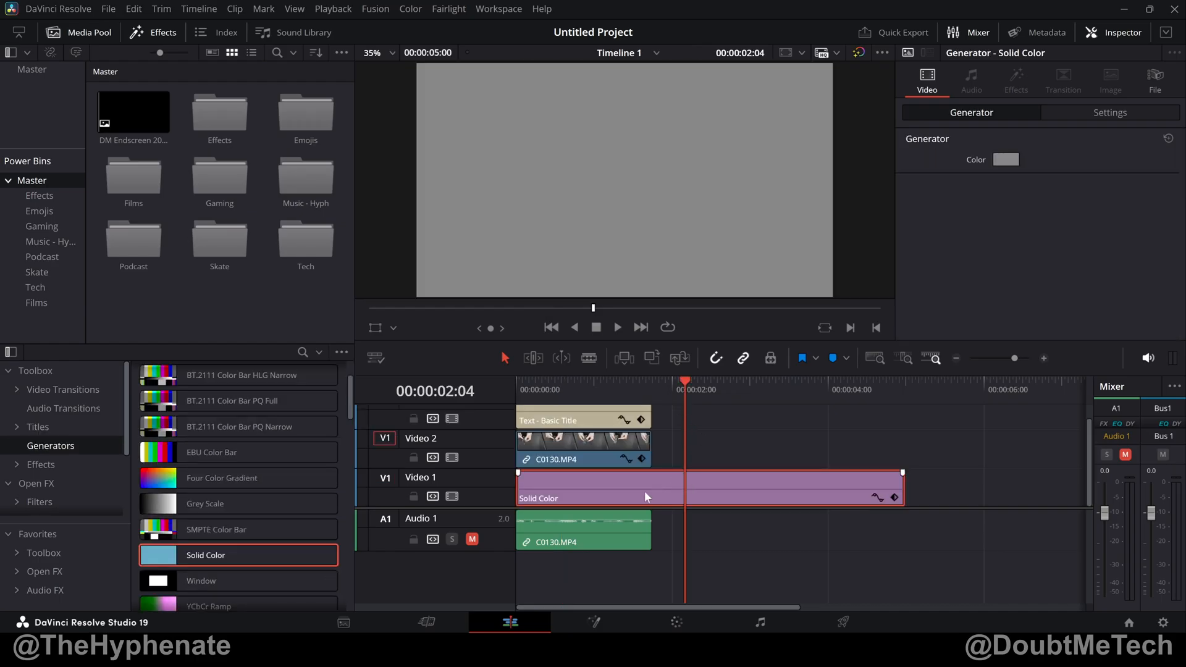
{"action": "left_click", "coordinate": [565, 381]}
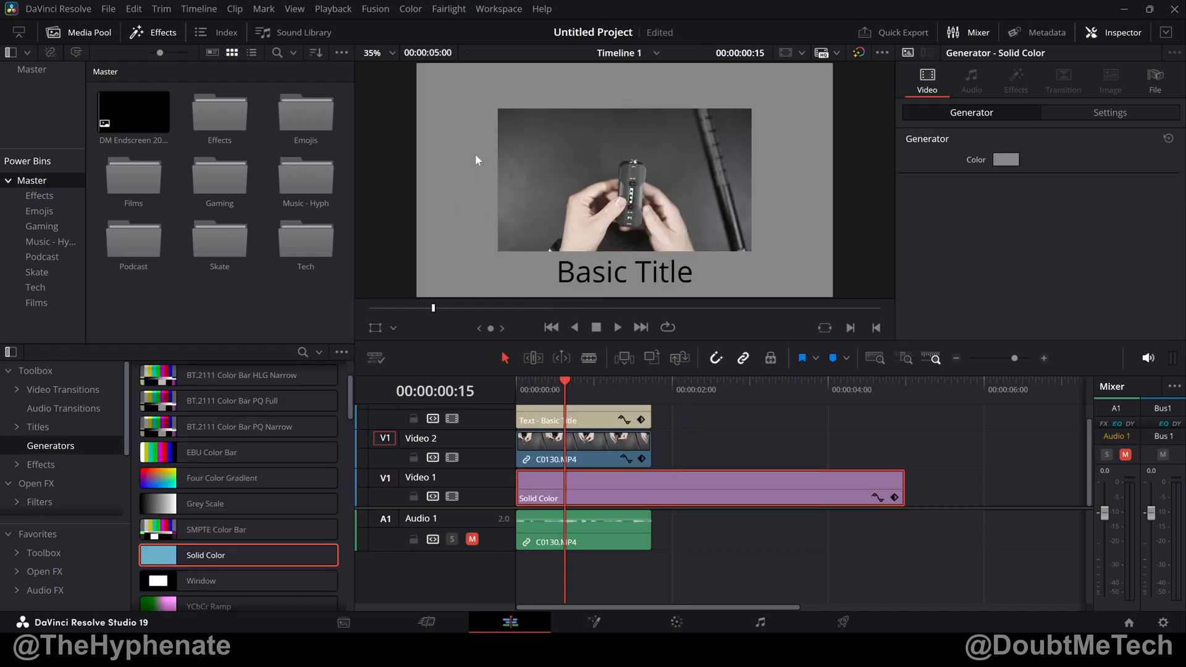
Compare the Deliver page render preview with and without the Solid Color layer, then close the viewer background options
{"action": "left_click", "coordinate": [842, 622]}
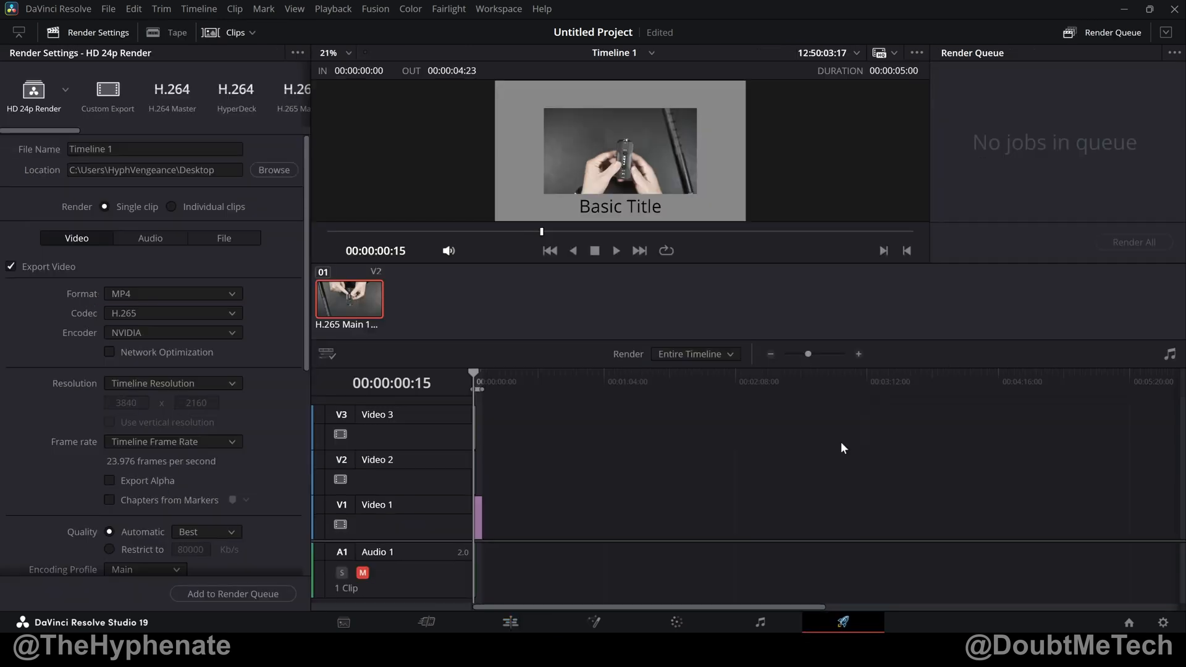
{"action": "left_click", "coordinate": [509, 622]}
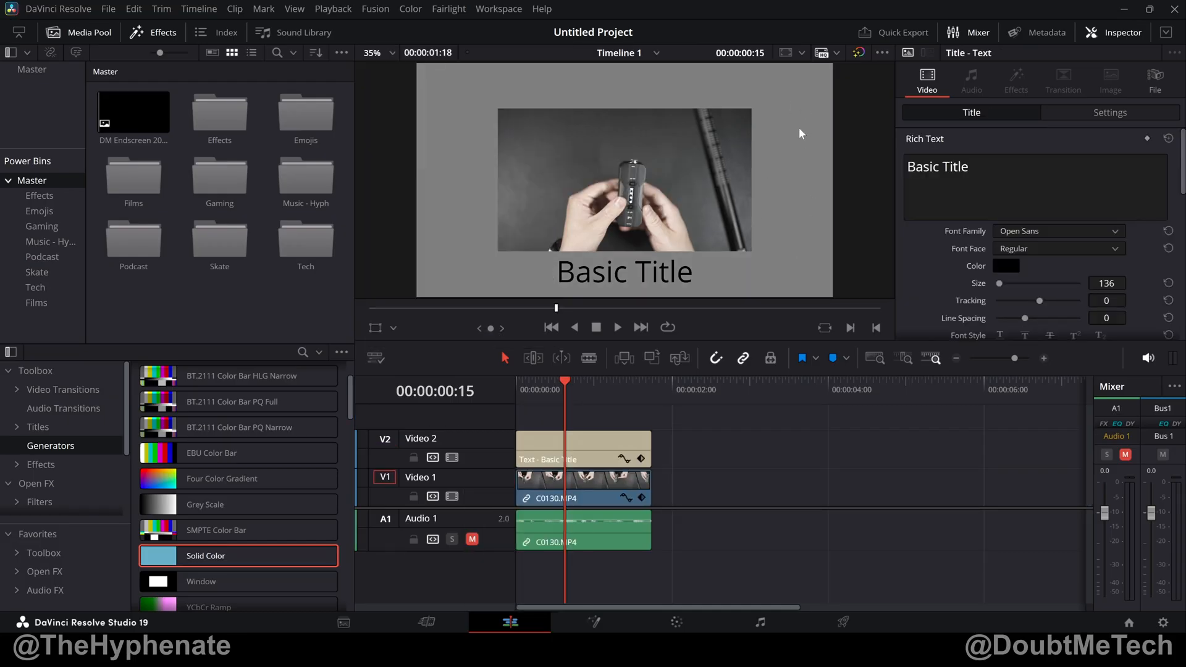
{"action": "left_click", "coordinate": [842, 622]}
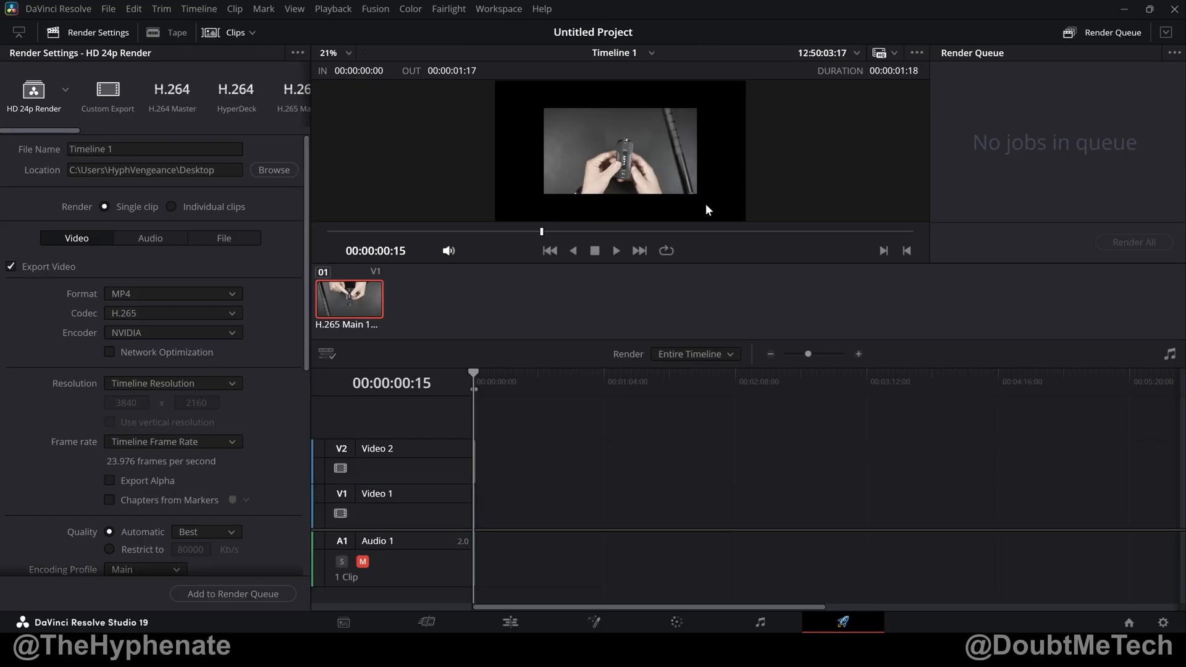
{"action": "left_click", "coordinate": [509, 622]}
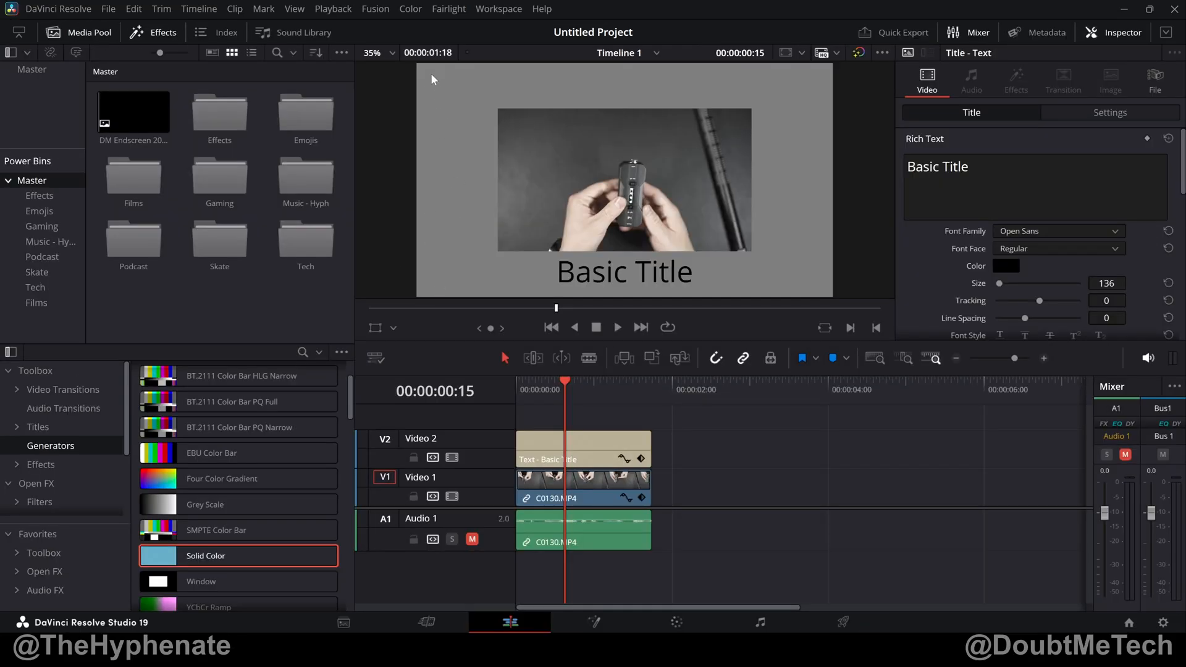
{"action": "mouse_move", "coordinate": [424, 156]}
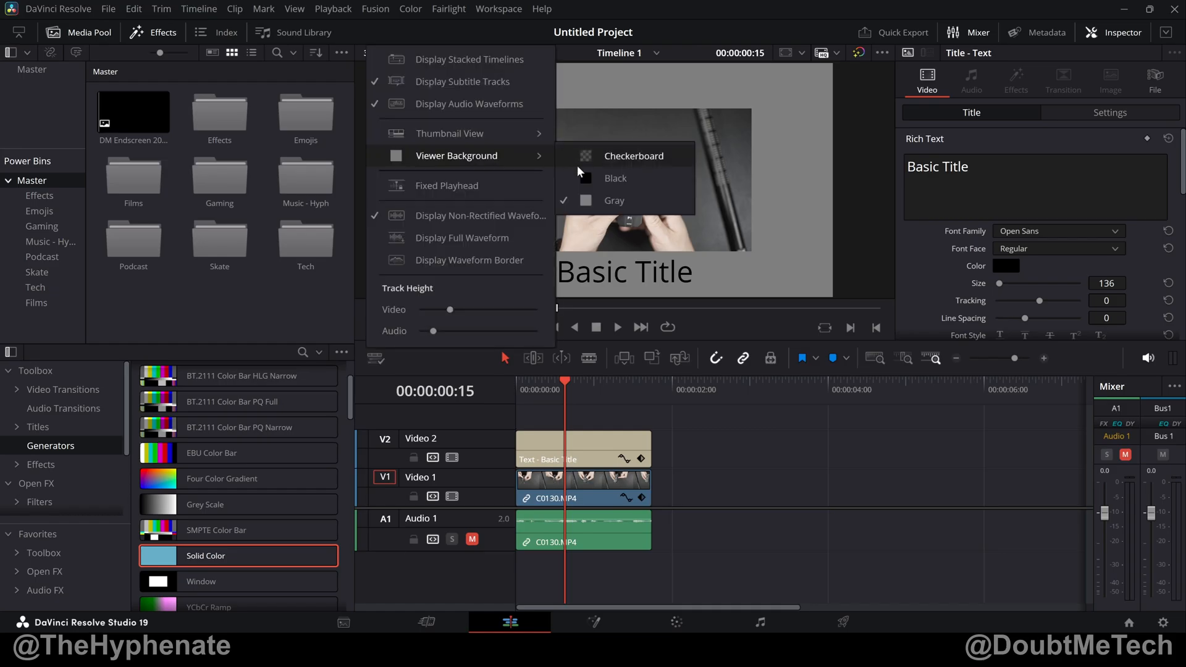
{"action": "left_click", "coordinate": [615, 178]}
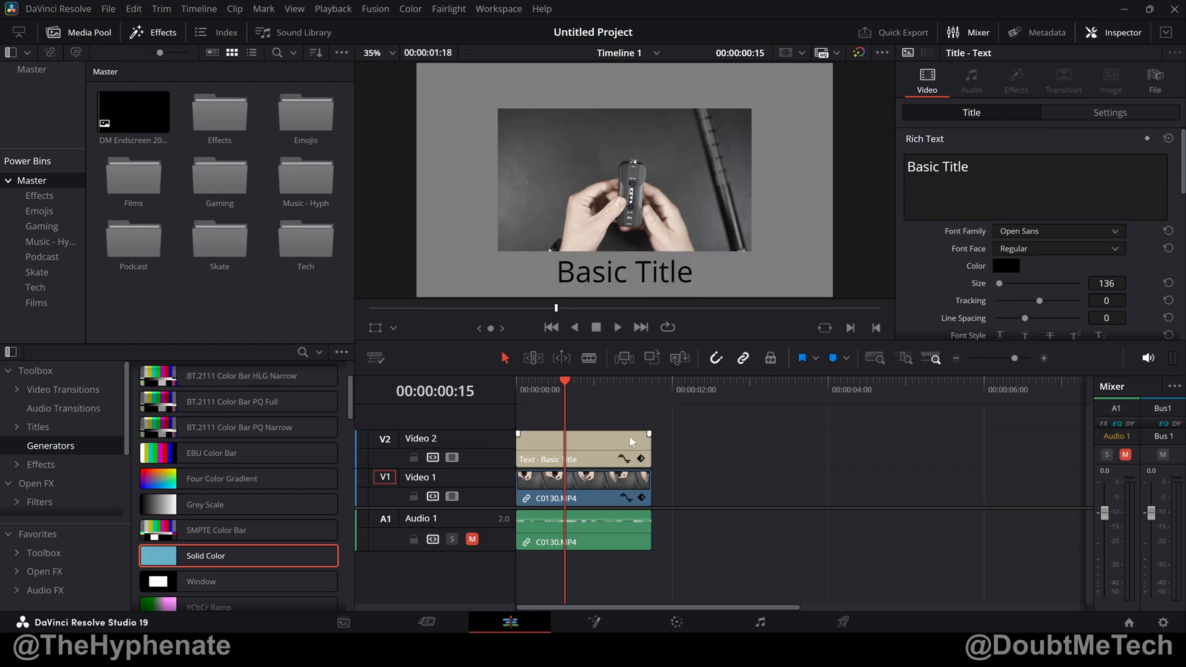
{"action": "mouse_move", "coordinate": [785, 209]}
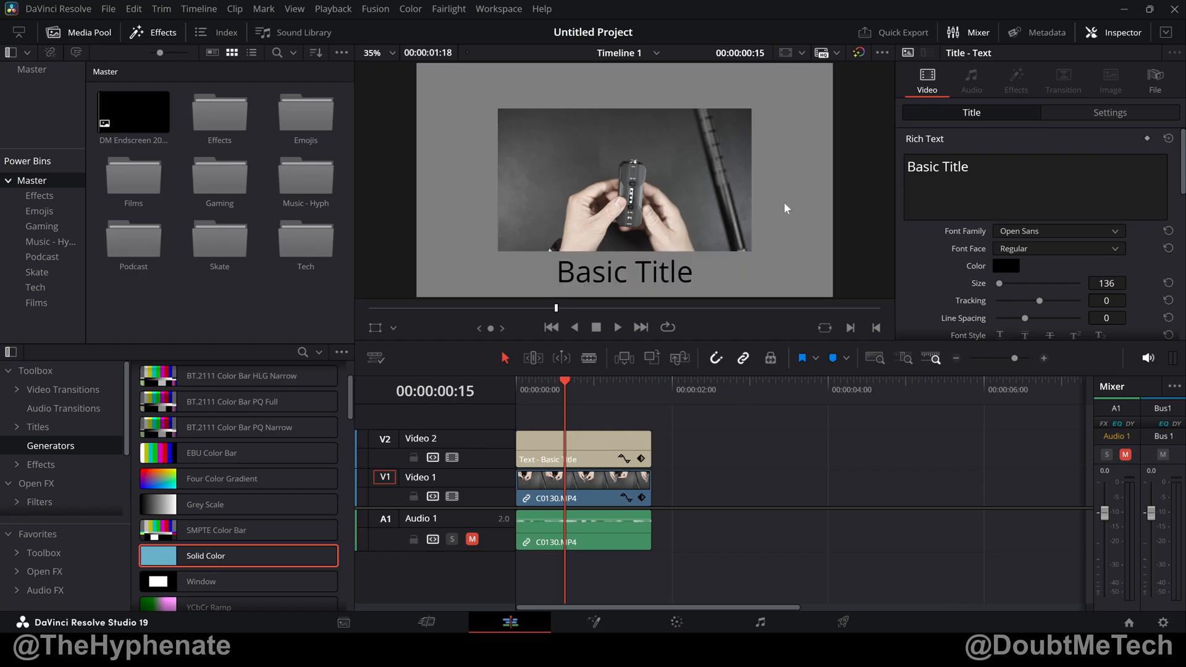
{"action": "mouse_move", "coordinate": [812, 239]}
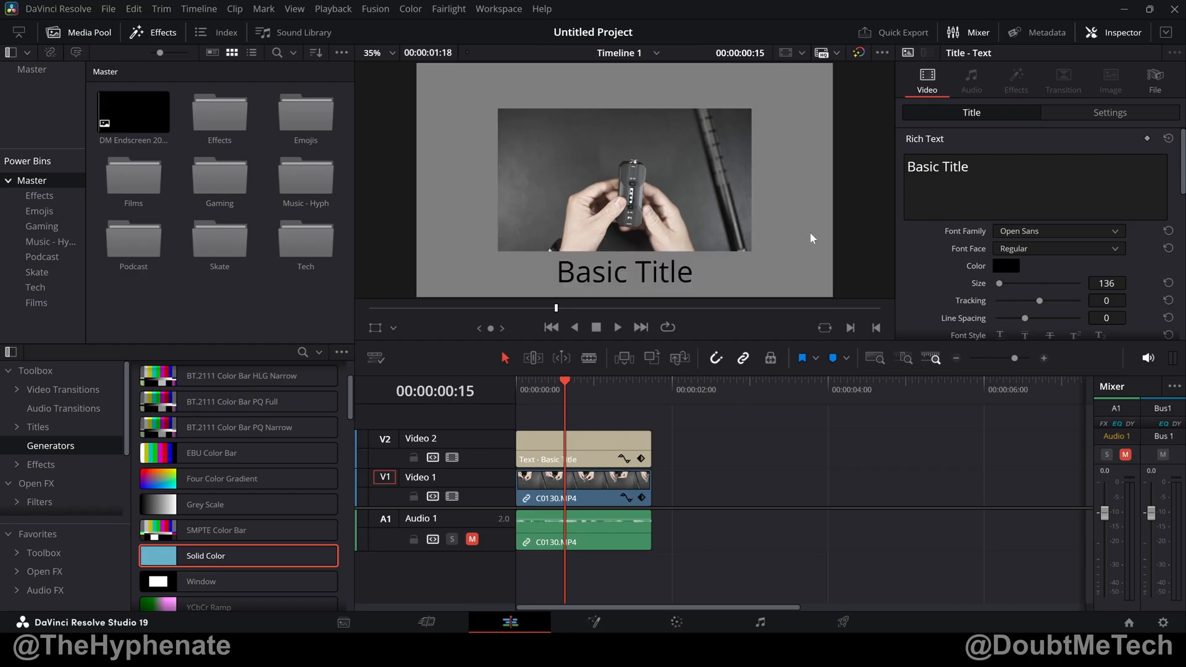
{"action": "mouse_move", "coordinate": [464, 244]}
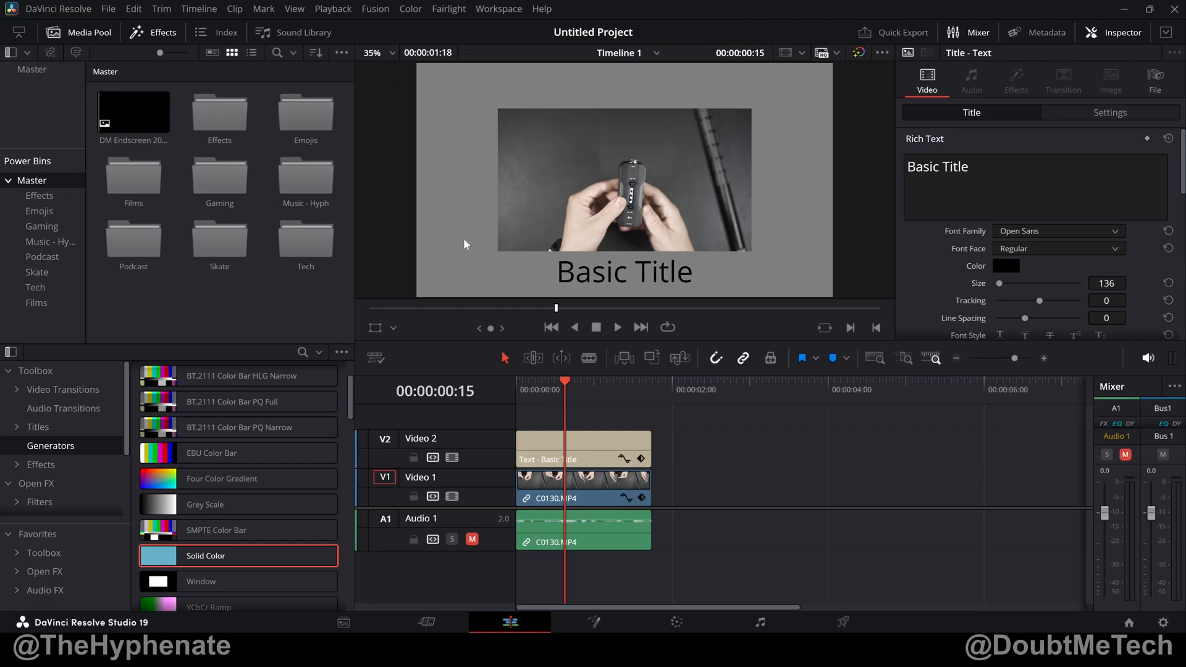
{"action": "mouse_move", "coordinate": [688, 437]}
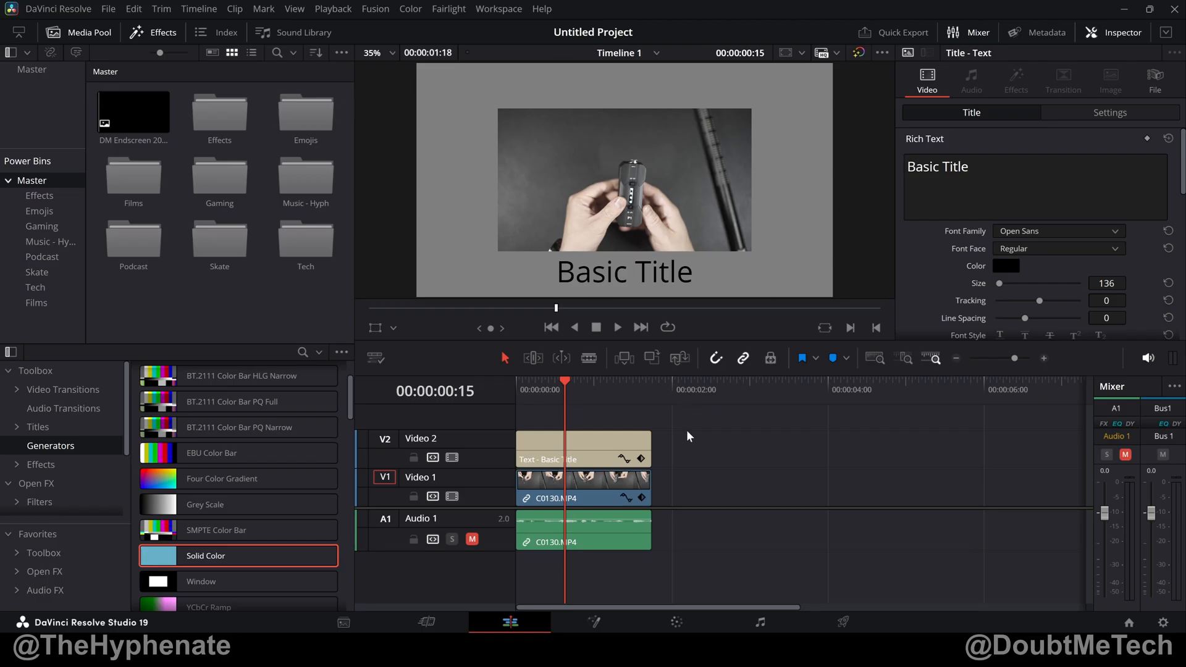